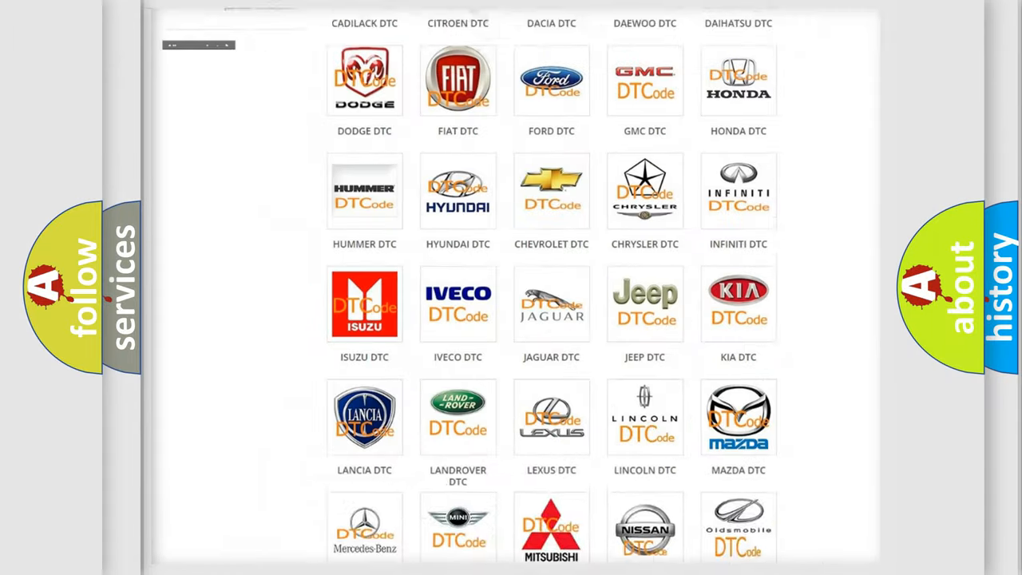
Select the Chevrolet logo in the DTC brand grid to open its trouble code list
scroll("up", 3)
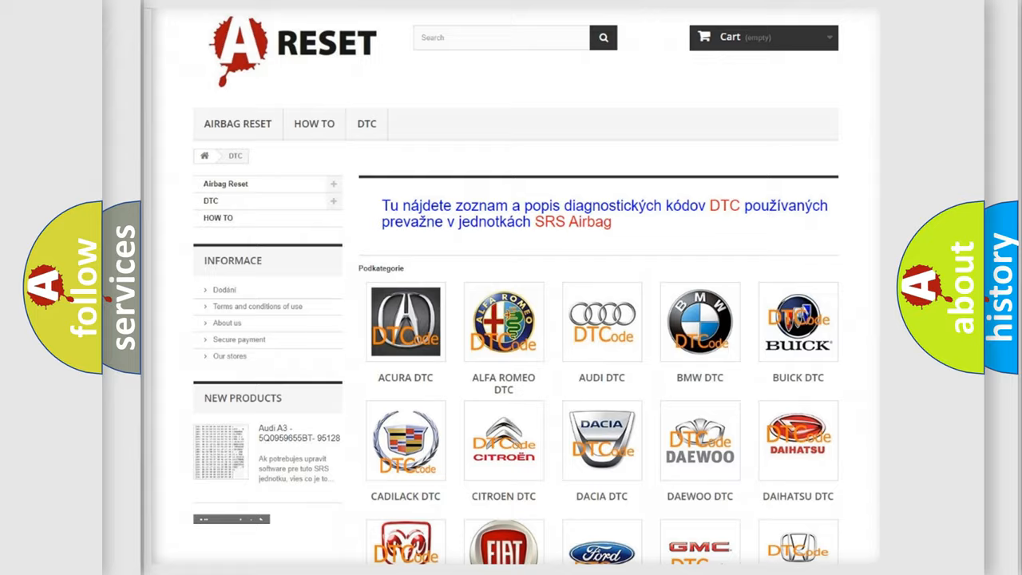
scroll("down", 3)
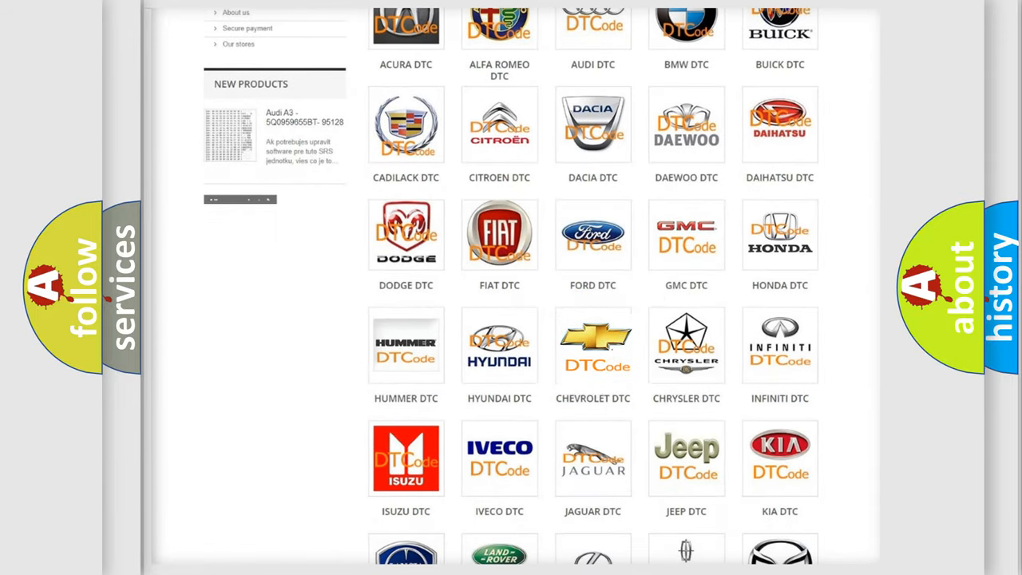
left_click(592, 345)
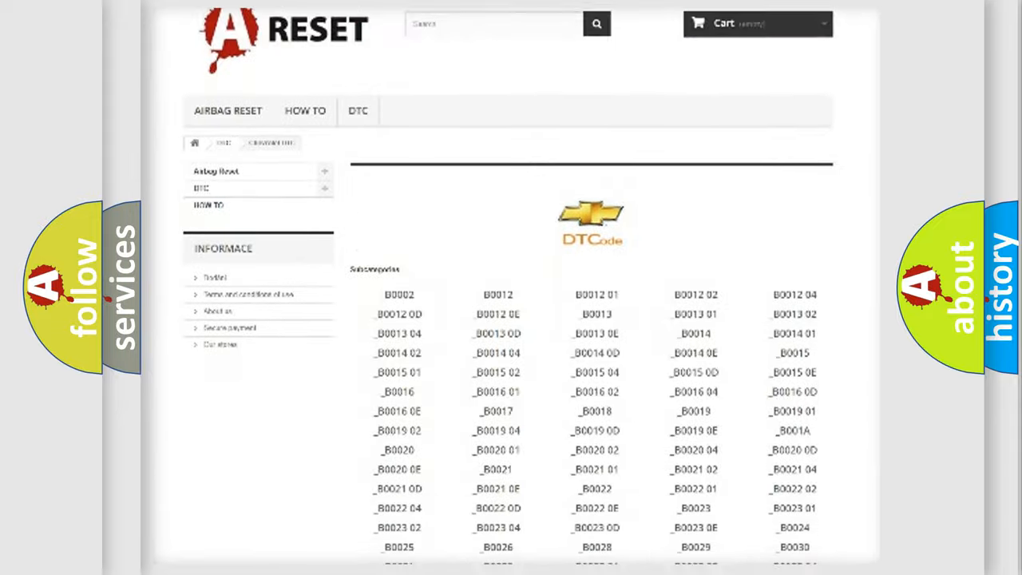
scroll("down", 3)
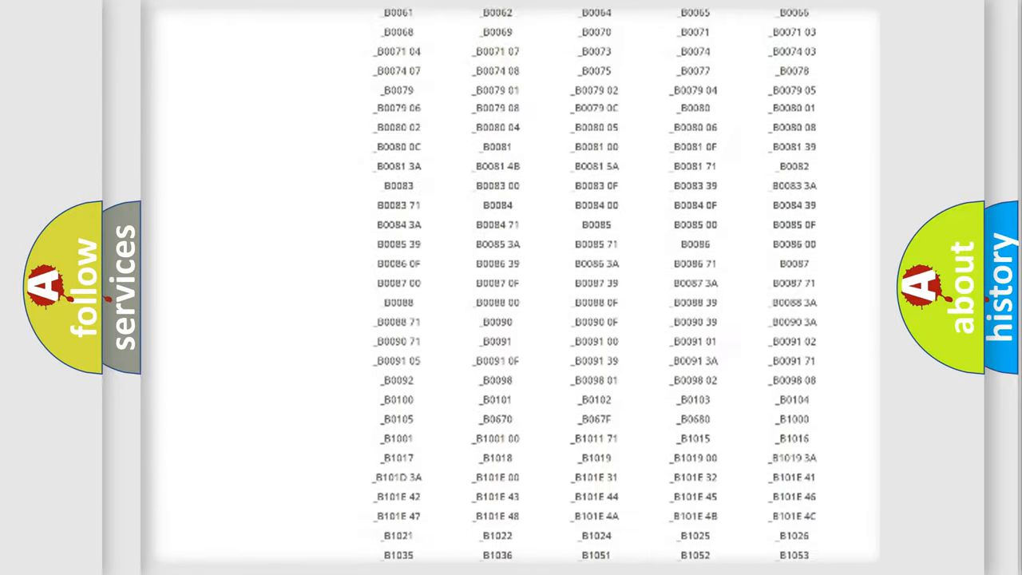
scroll("up", 3)
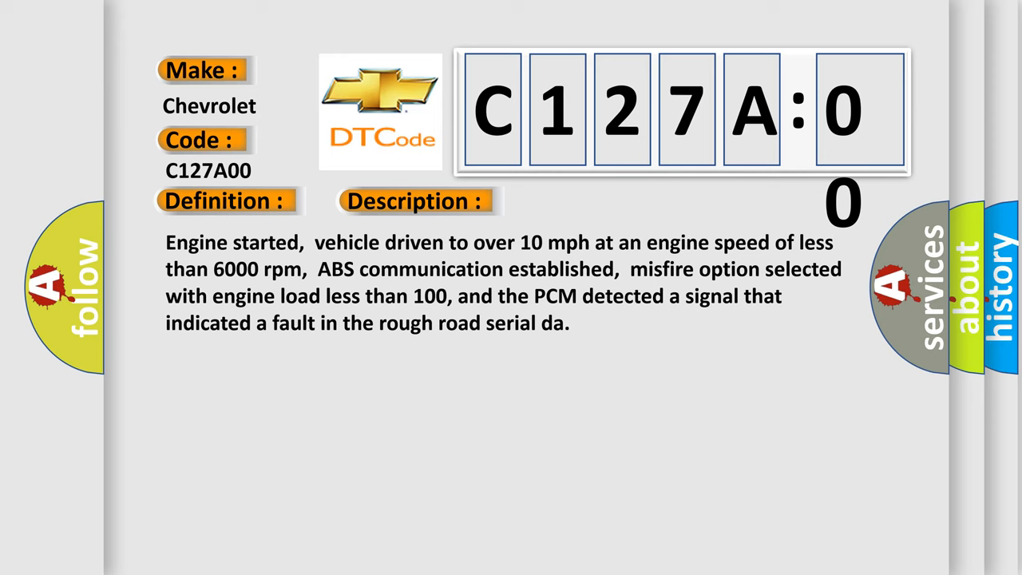
Advance the slide to show the C127A00 cause text
left_click(587, 201)
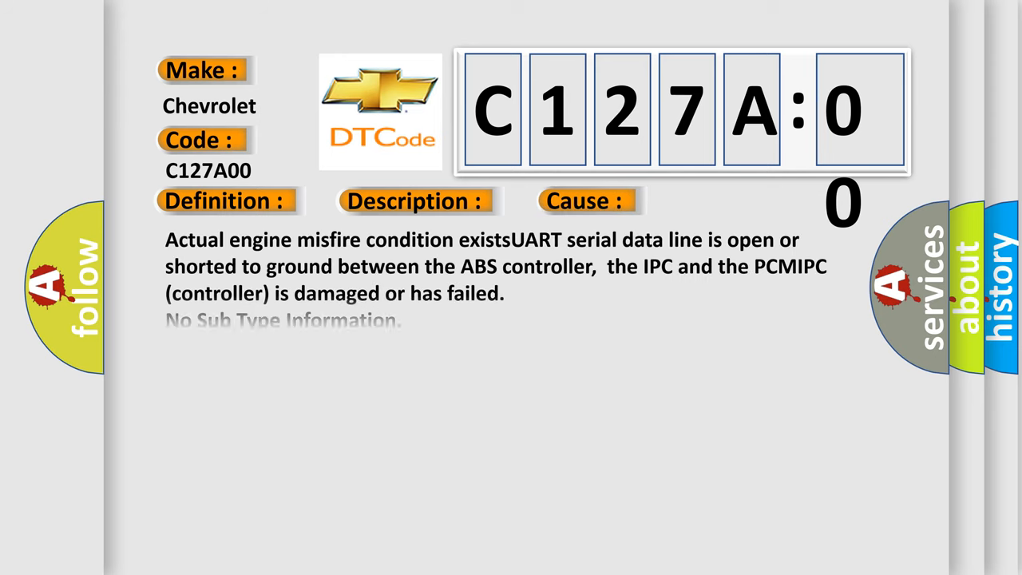